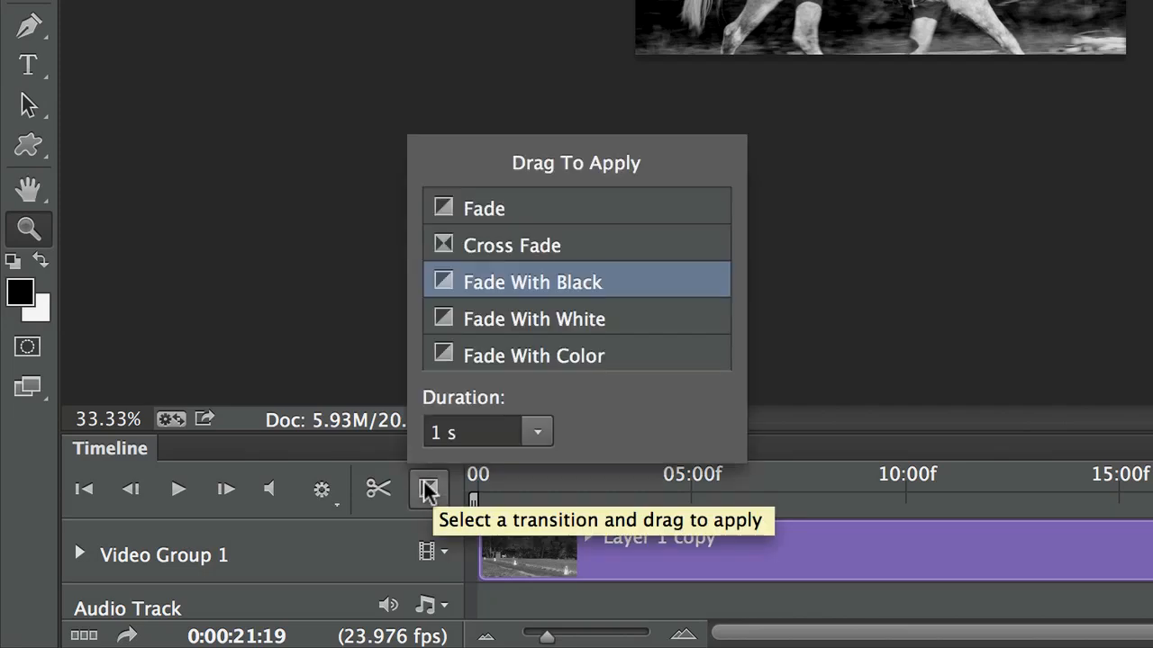
mouse_move(461, 268)
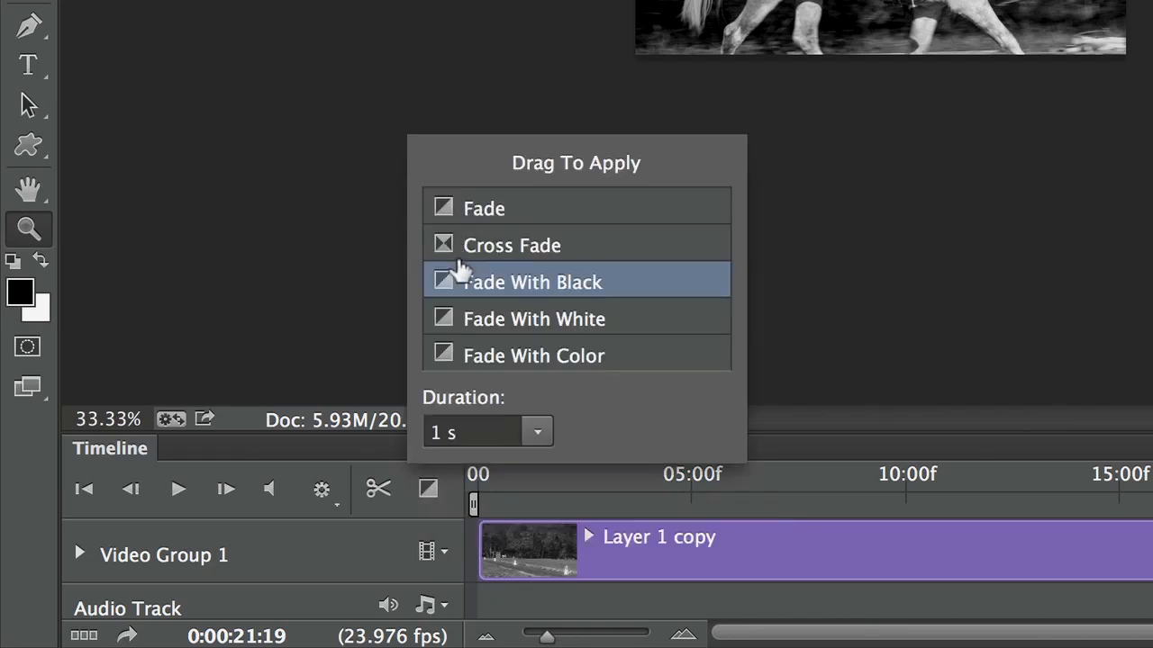
mouse_move(465, 306)
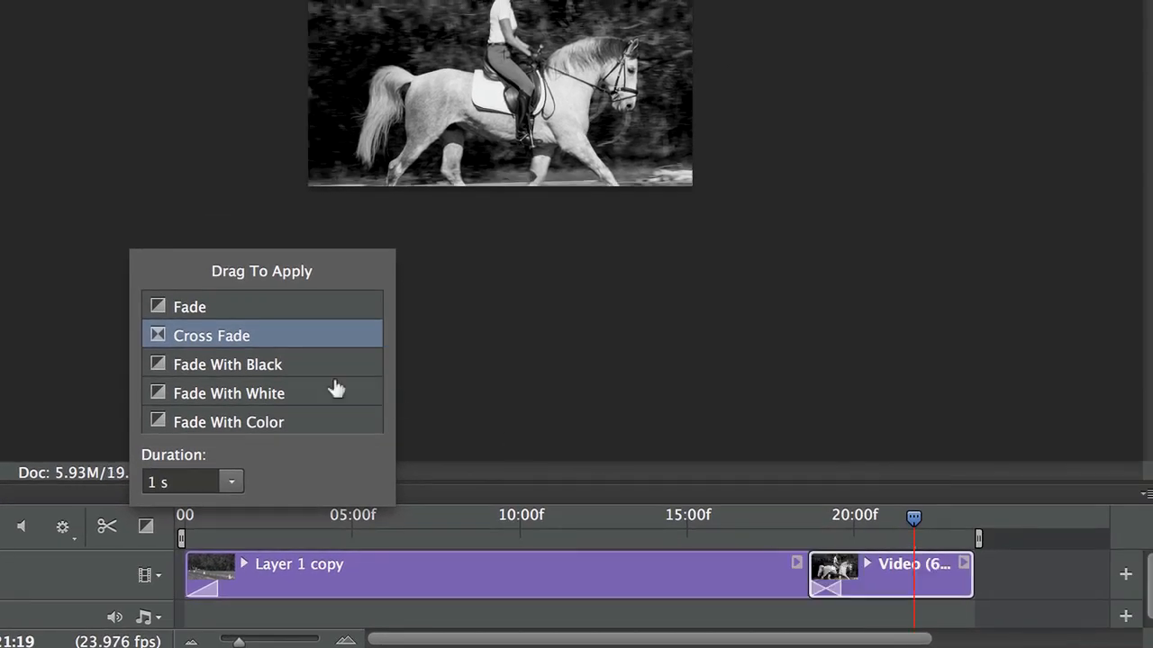
Dismiss the transitions list and start Render Video from the File menu
click(226, 364)
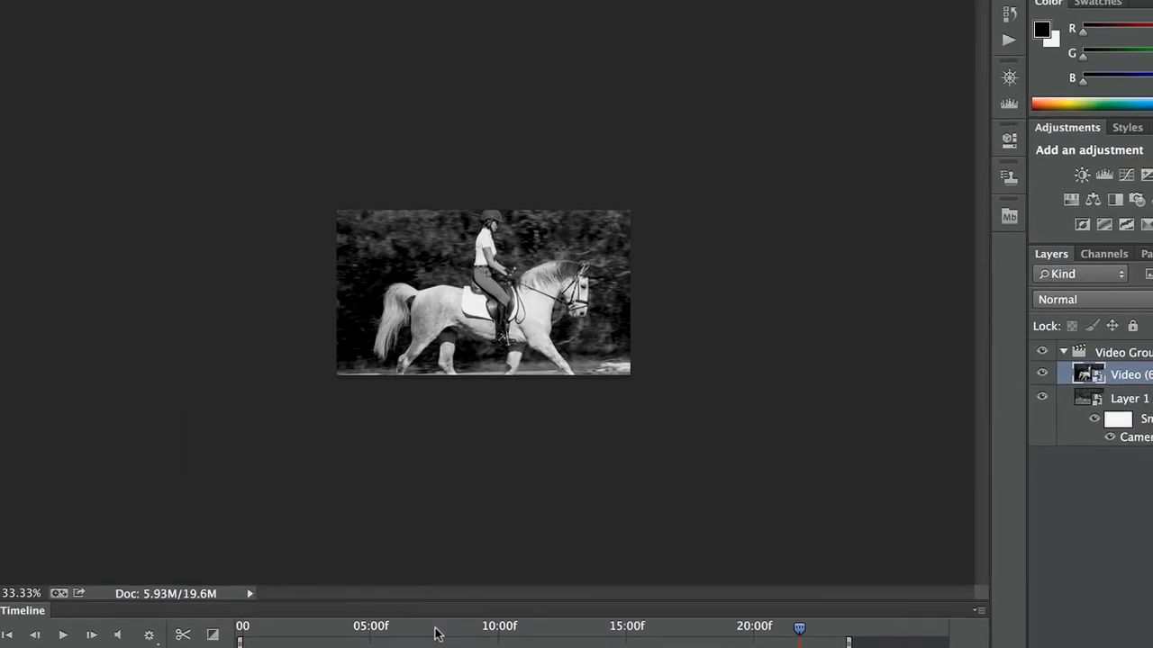
click(131, 11)
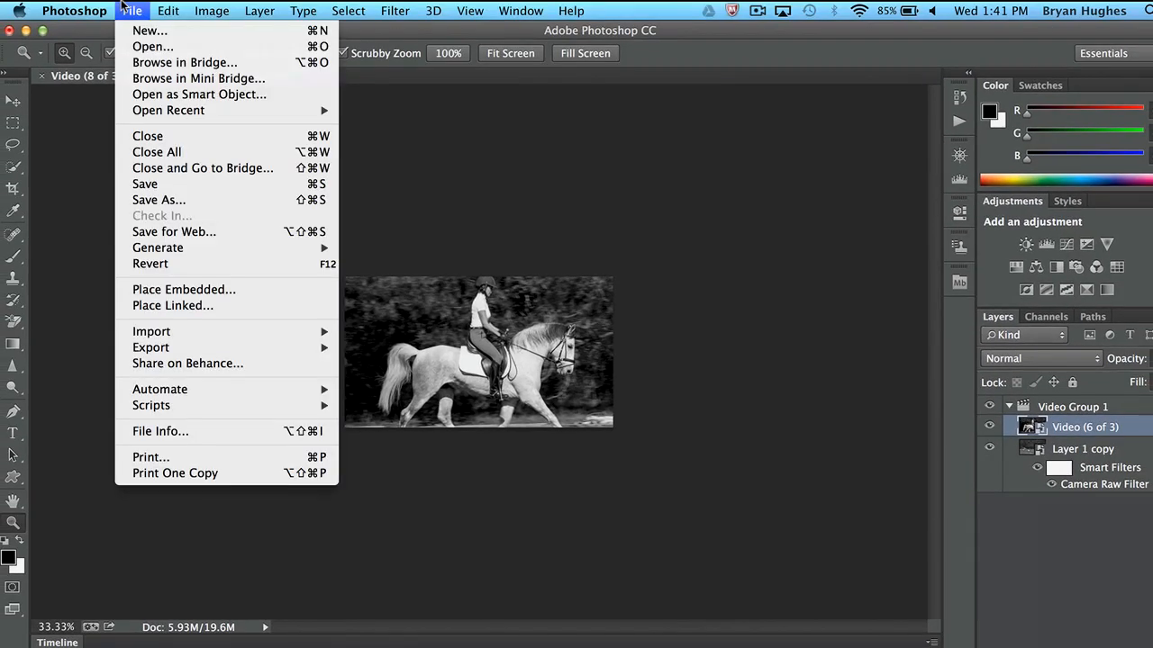
mouse_move(152, 348)
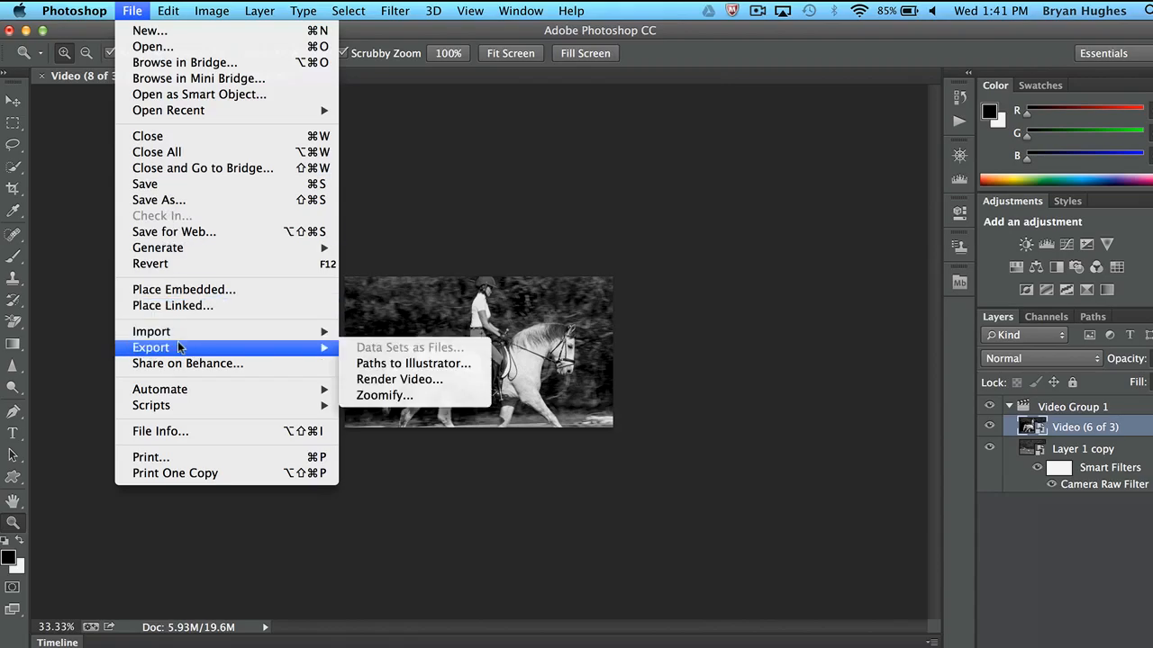
click(400, 378)
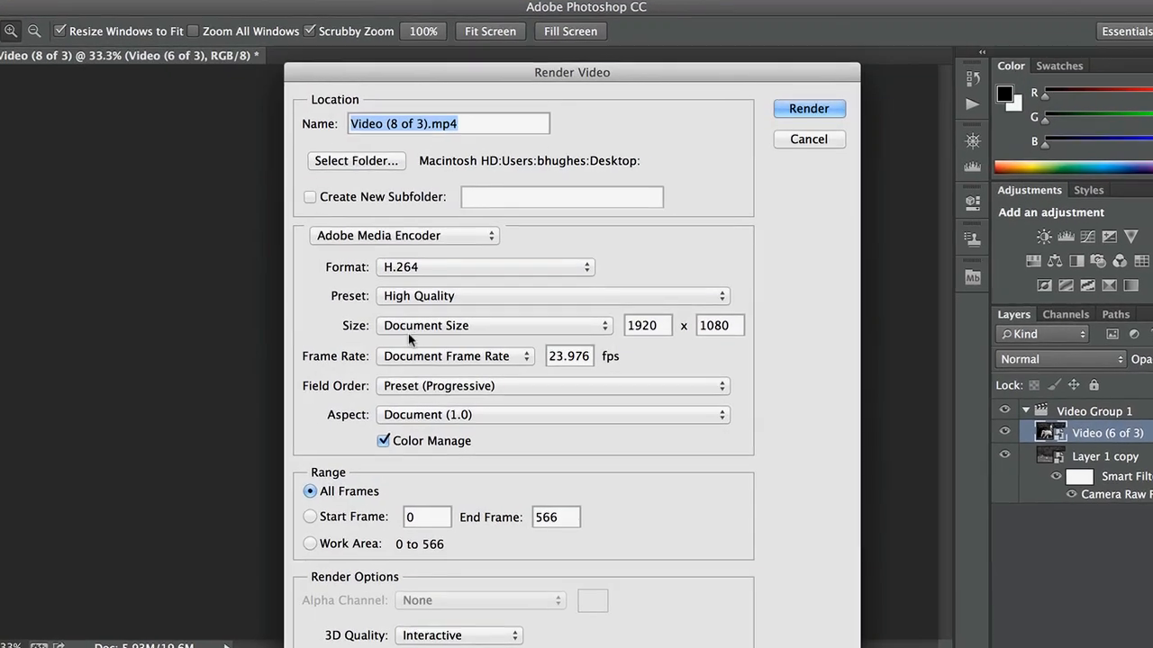
Keep the High Quality H.264 preset and name the output file 'test'
click(485, 267)
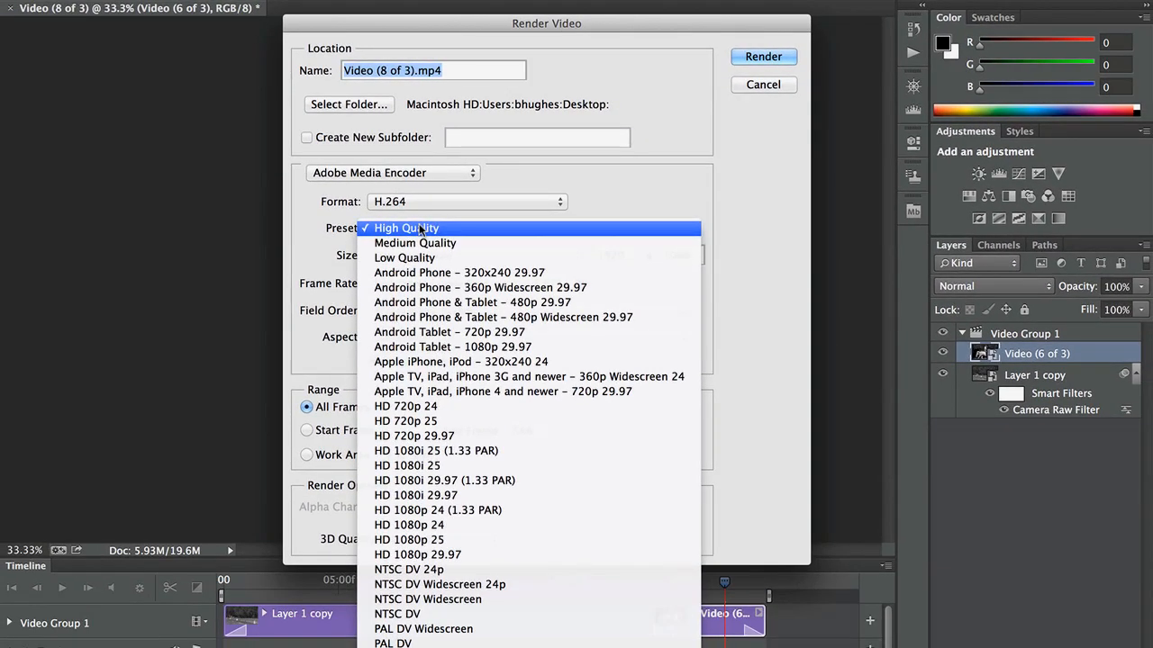
click(405, 227)
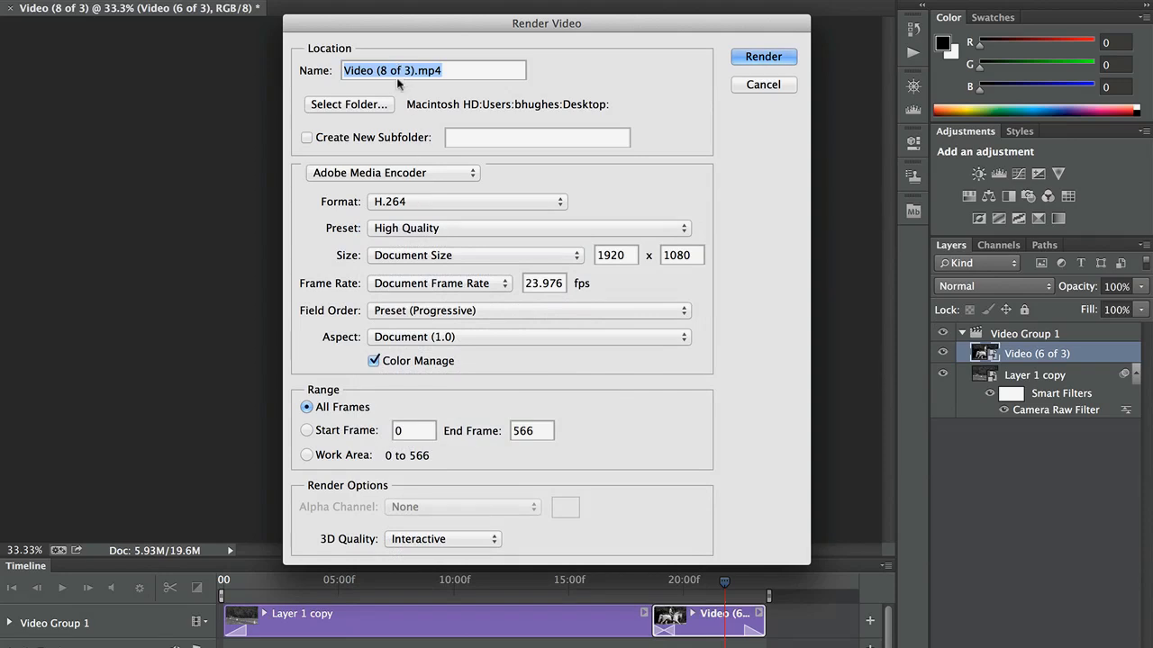
text(test)
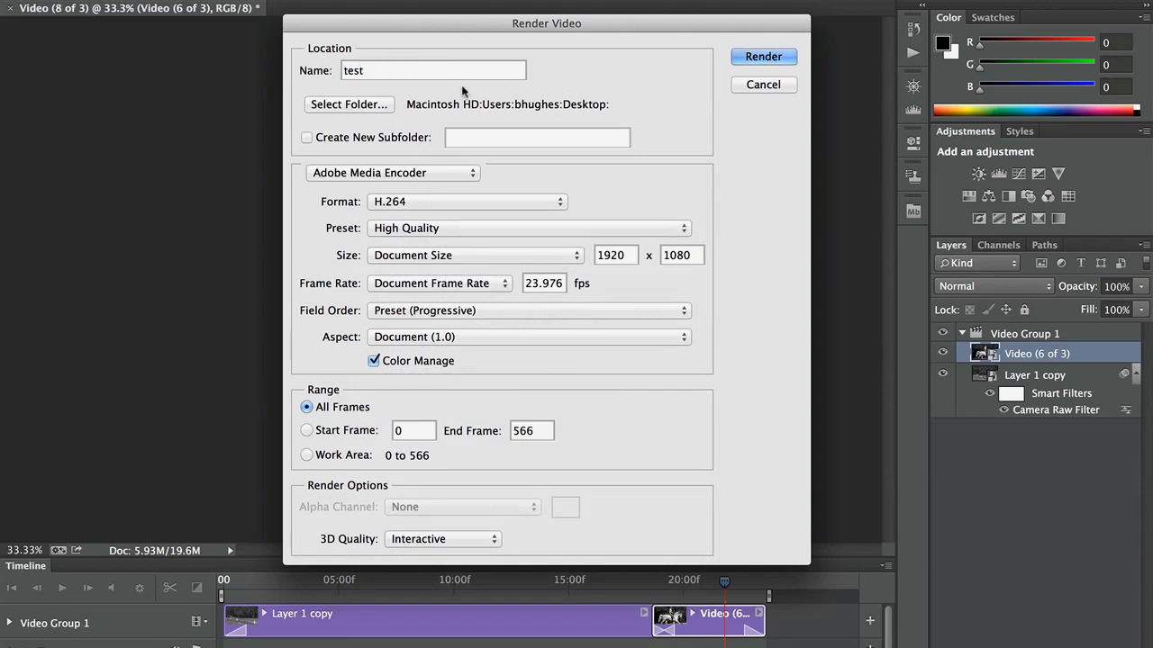